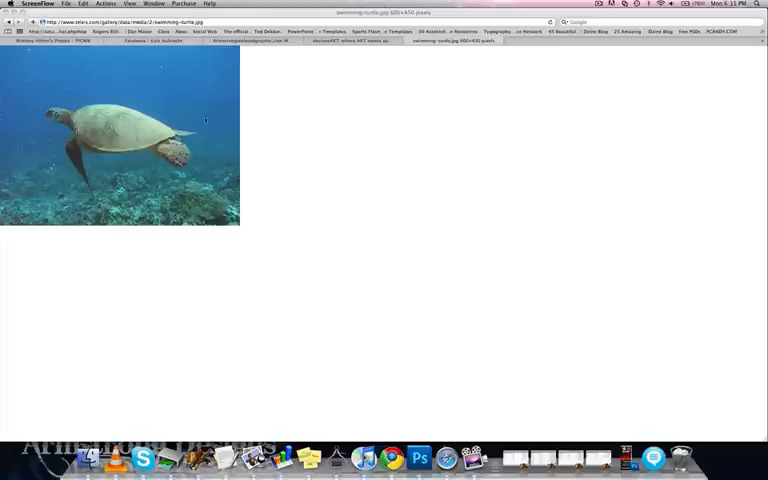
pyautogui.moveTo(328, 132)
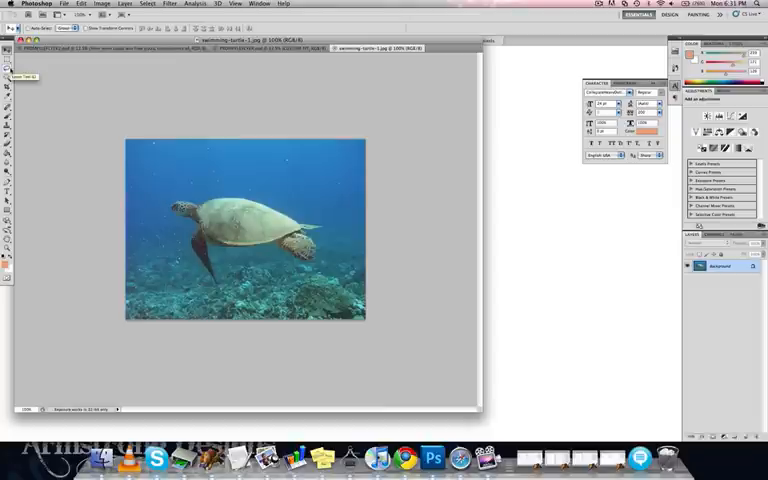
# - Fit the turtle photo on screen so it fills the document window
pyautogui.click(6, 72)
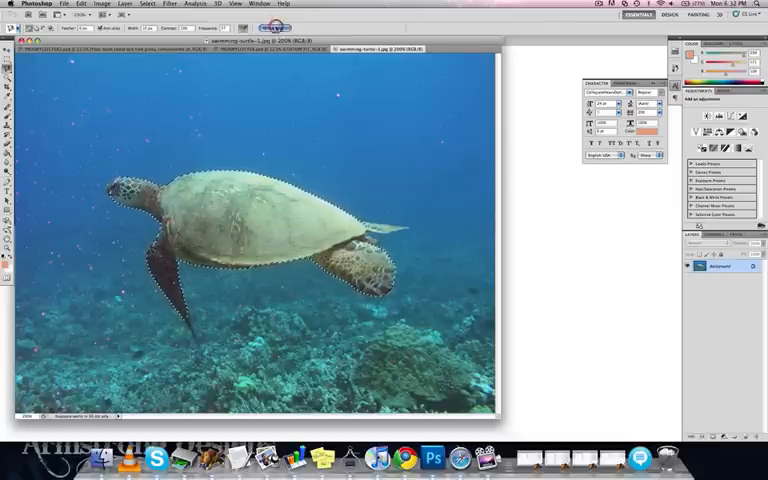
# - Refine the turtle selection's edge, previewing On White and adjusting the Radius slider
pyautogui.click(266, 28)
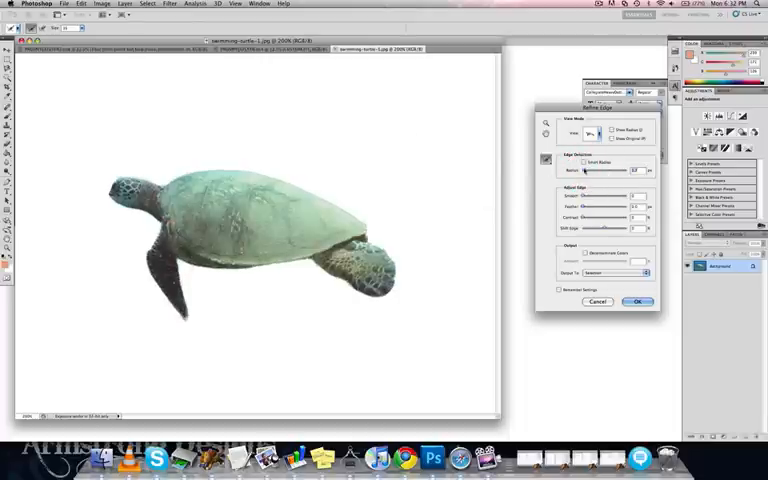
pyautogui.moveTo(584, 168); pyautogui.dragTo(604, 168)
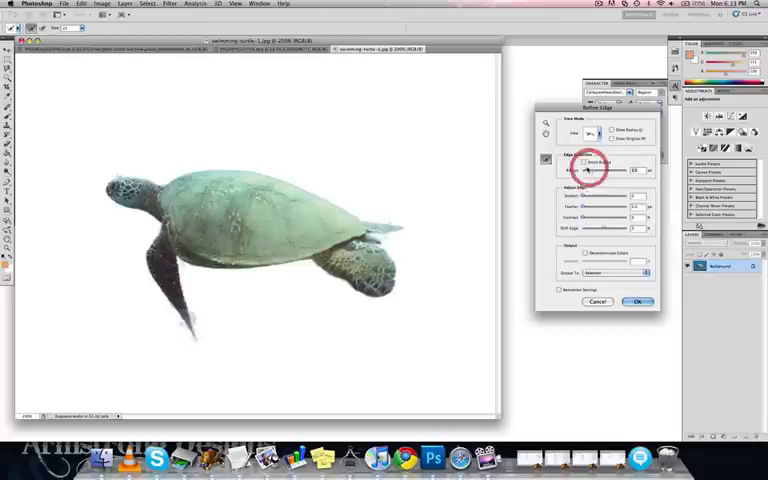
pyautogui.click(584, 162)
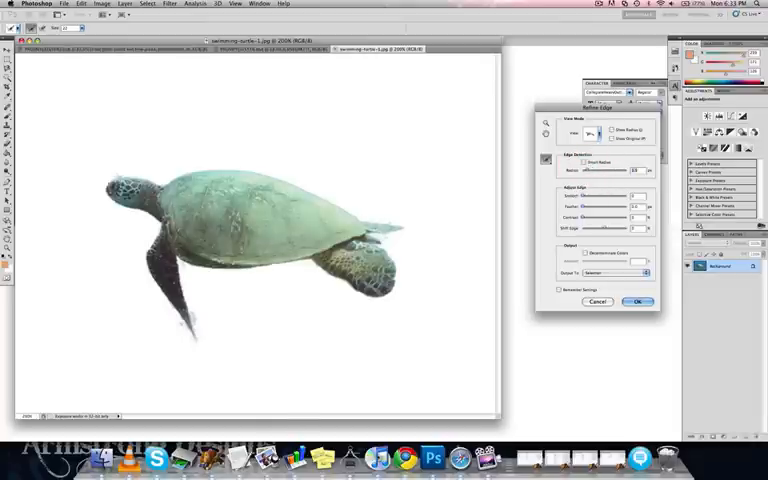
pyautogui.moveTo(316, 224)
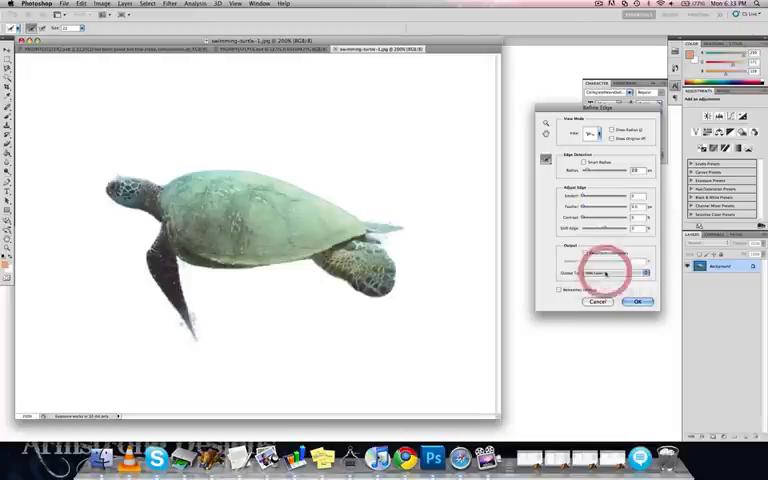
# - Apply the edge refinement with output to a new layer
pyautogui.click(640, 302)
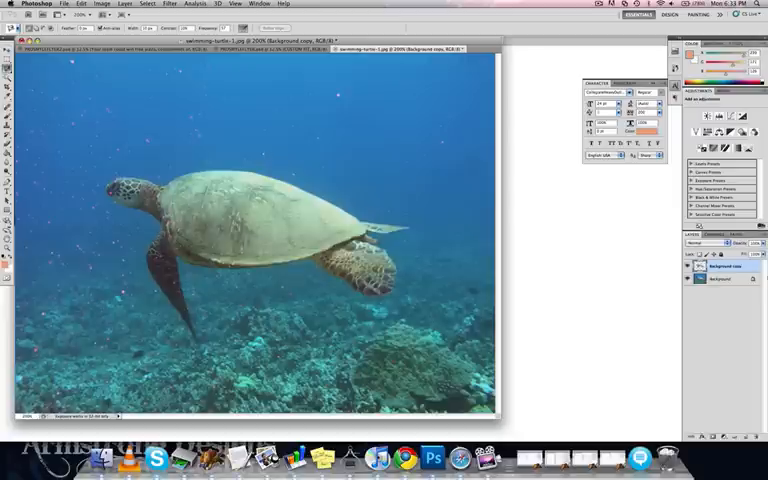
# - On the Background layer, load the turtle selection and set up a Content-Aware fill
pyautogui.click(724, 280)
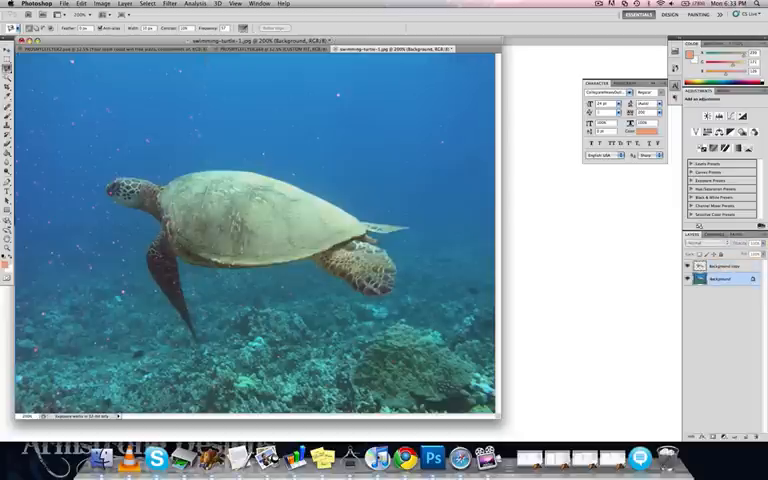
pyautogui.click(6, 84)
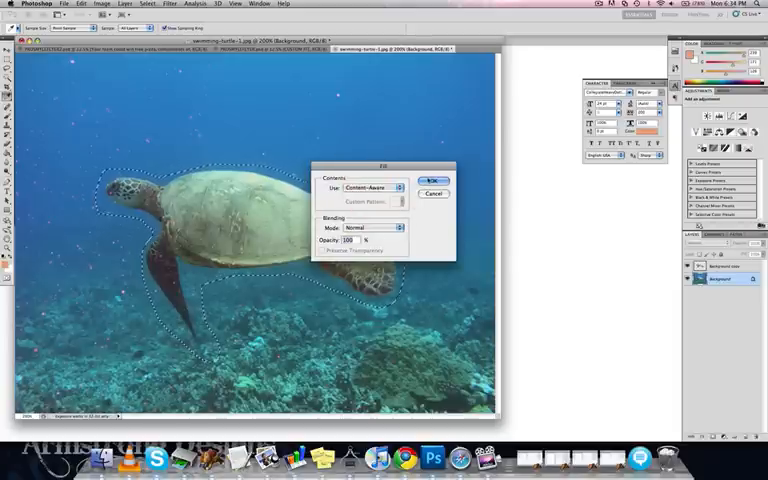
pyautogui.click(432, 180)
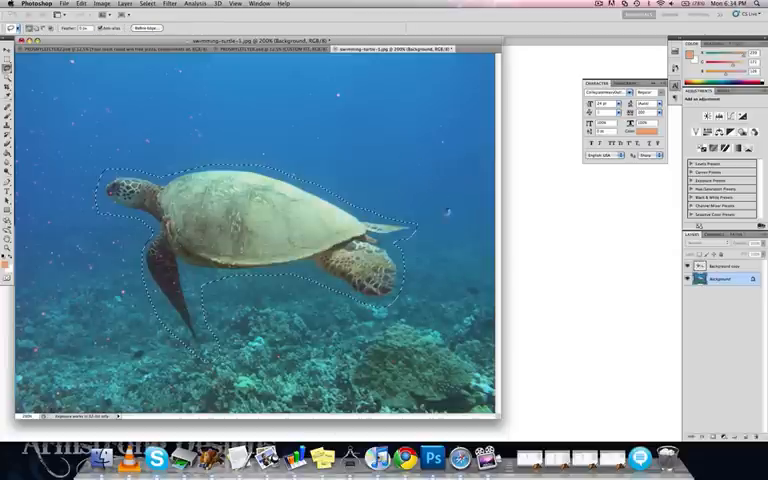
# - Copy the selected turtle for pasting into the composite document
pyautogui.click(148, 4)
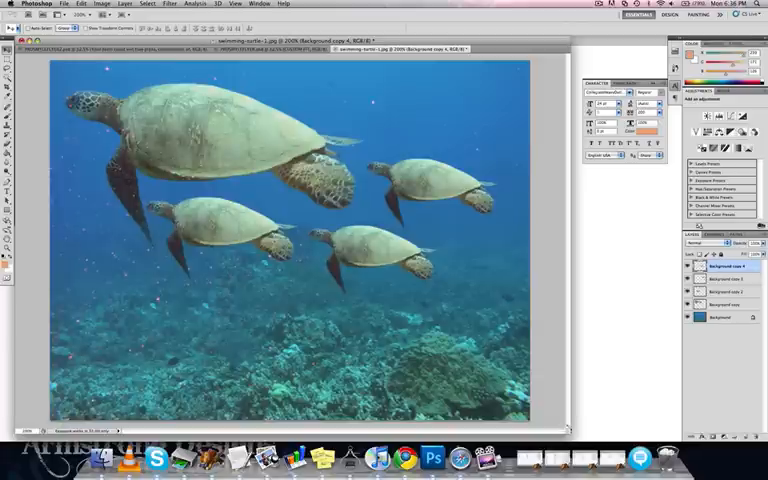
# - Start HDR Toning on the four-turtle composite, agreeing to flatten it
pyautogui.click(100, 4)
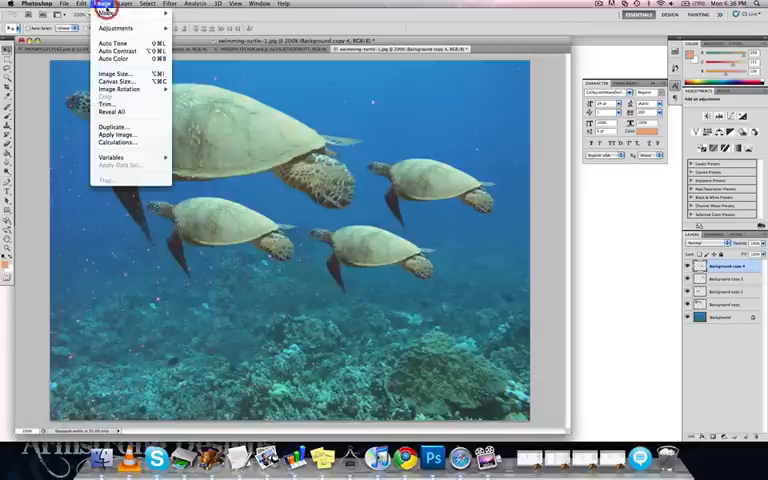
pyautogui.click(116, 42)
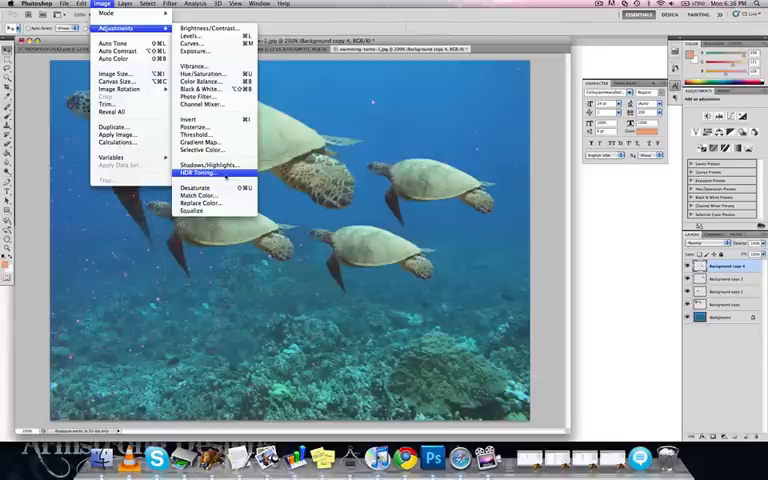
pyautogui.click(200, 172)
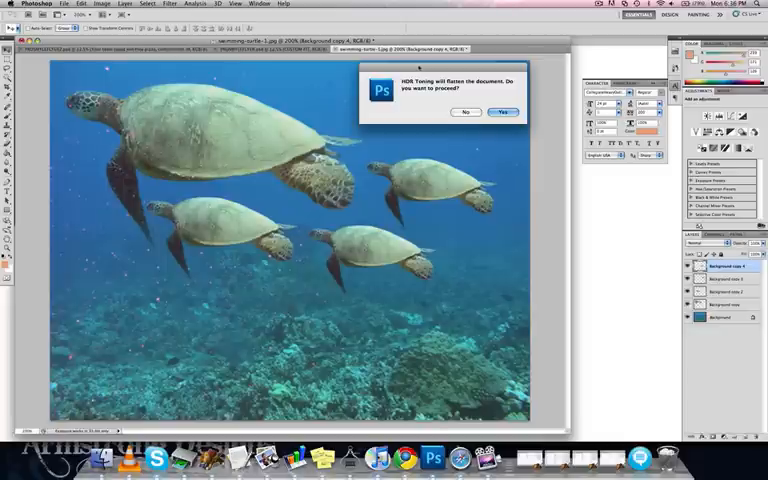
pyautogui.click(502, 112)
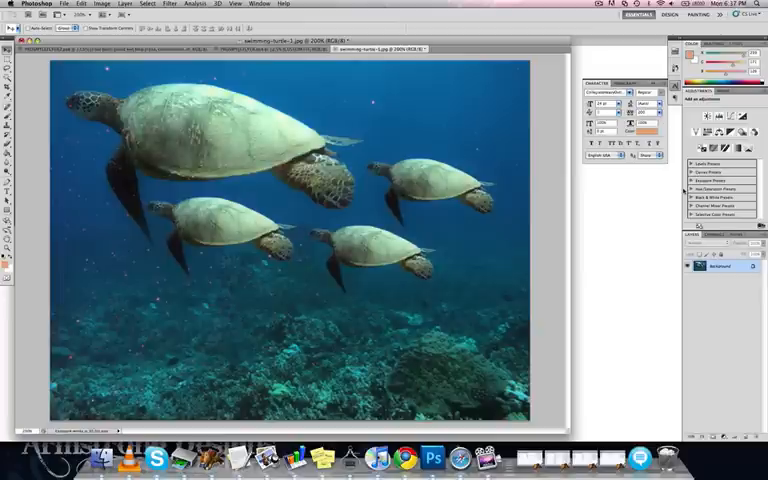
# - Show the History panel and return to the original single-turtle snapshot
pyautogui.click(262, 4)
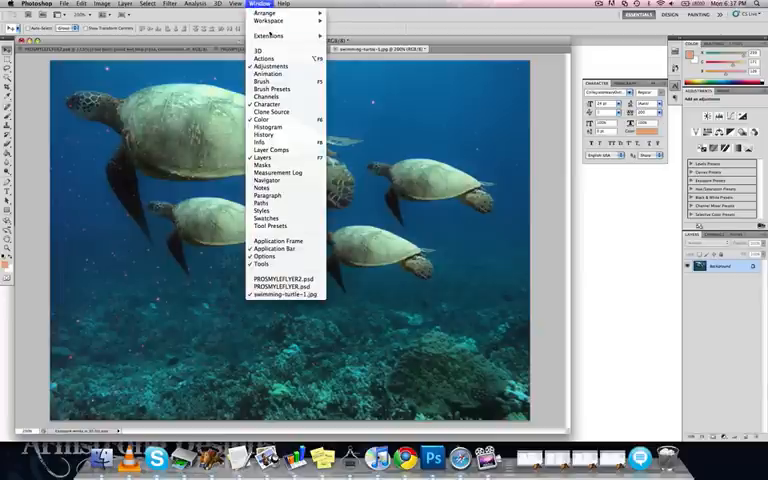
pyautogui.moveTo(268, 128)
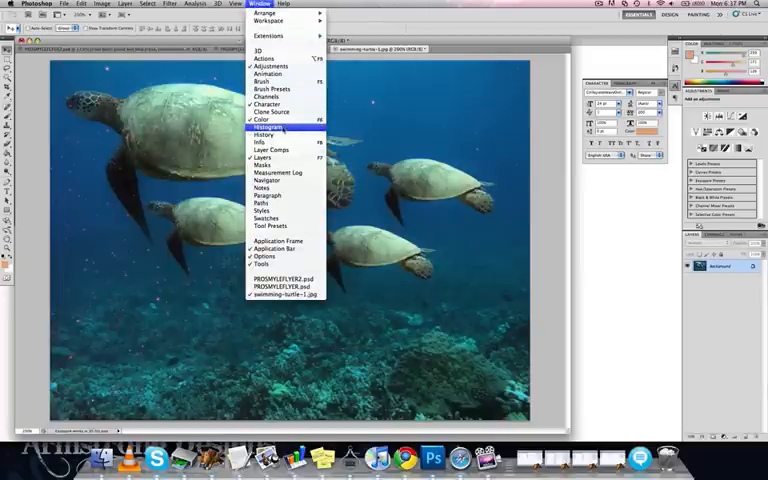
pyautogui.click(266, 128)
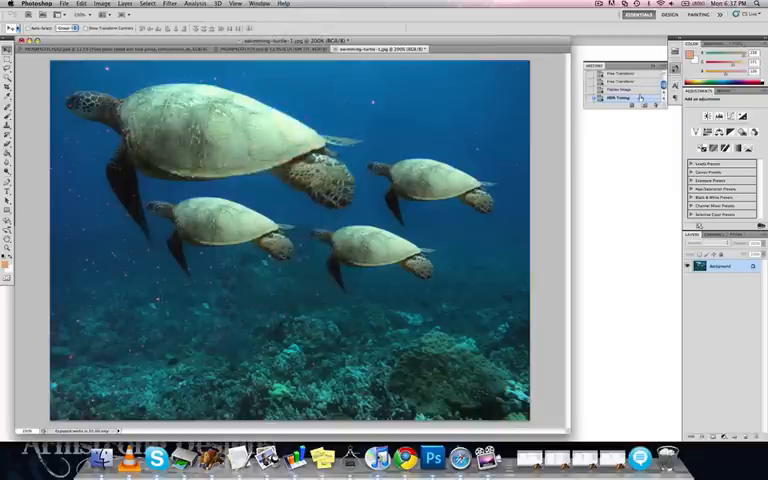
pyautogui.click(630, 76)
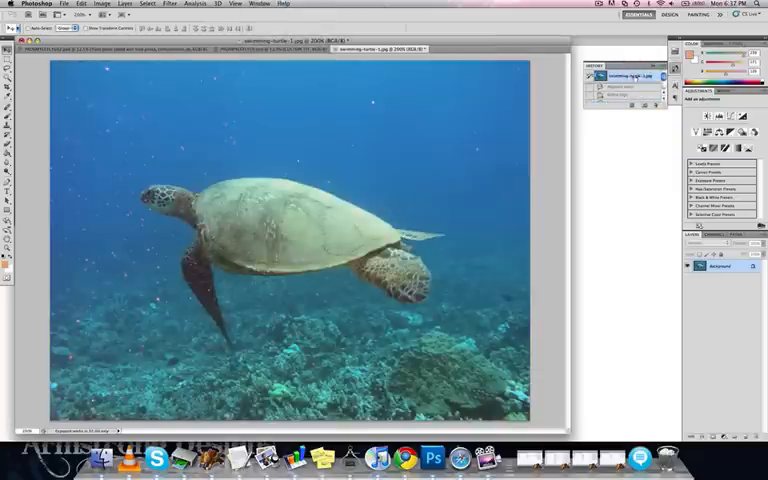